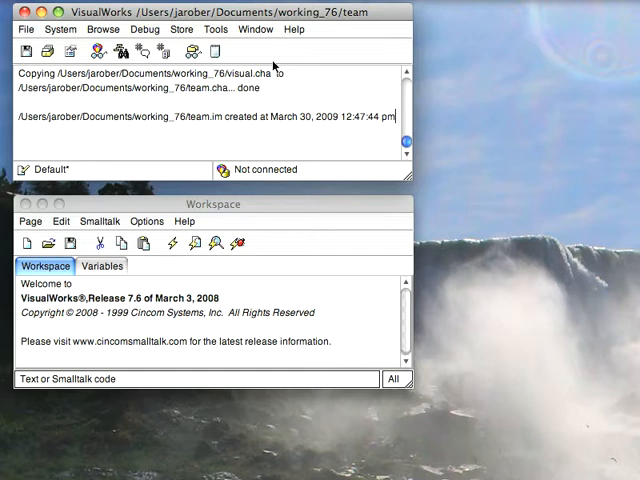
- Browse the published items on cincomsmalltalk filtered by 'Scripting'
click(262, 168)
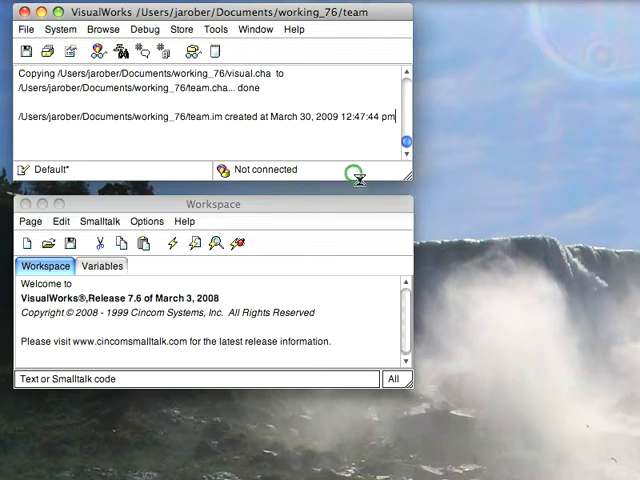
click(184, 28)
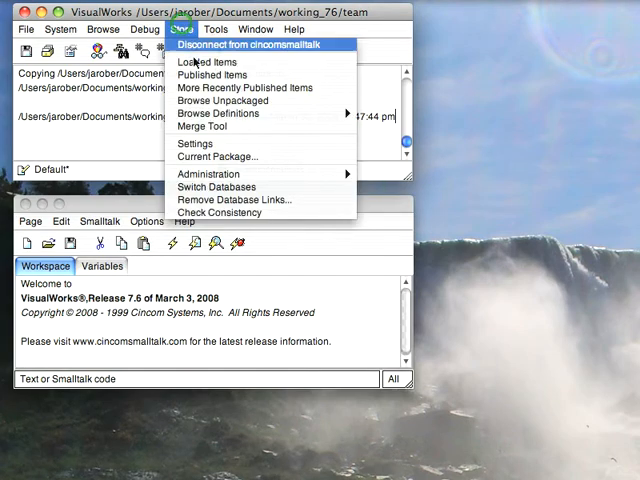
click(208, 76)
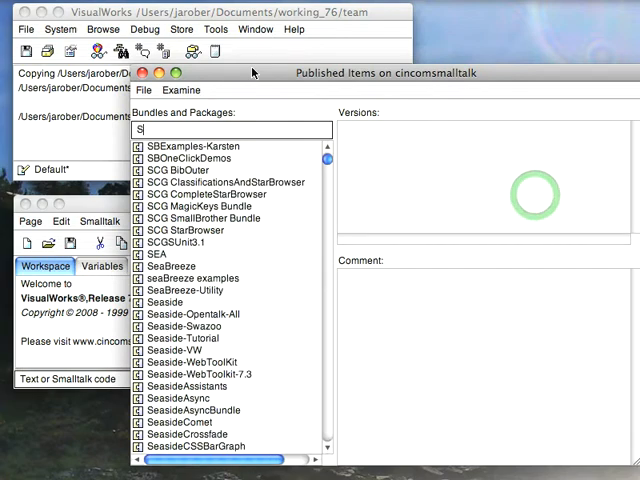
text(Scripting)
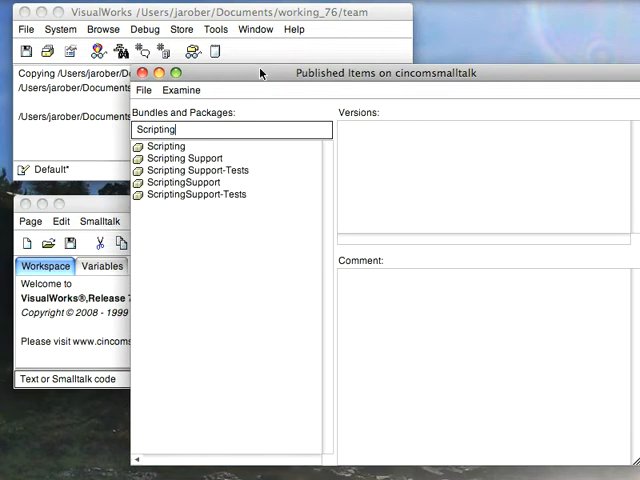
- Select the ScriptingSupport package and load its latest version into the image
click(184, 182)
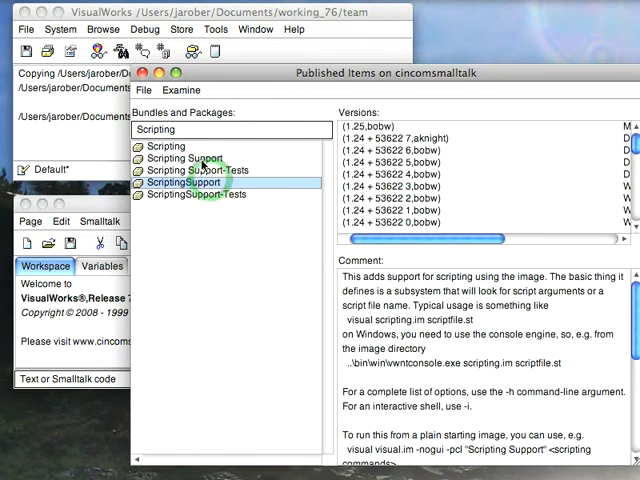
click(184, 158)
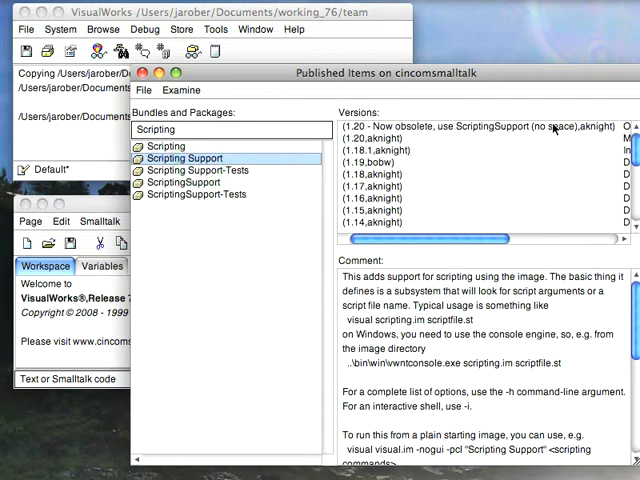
click(182, 182)
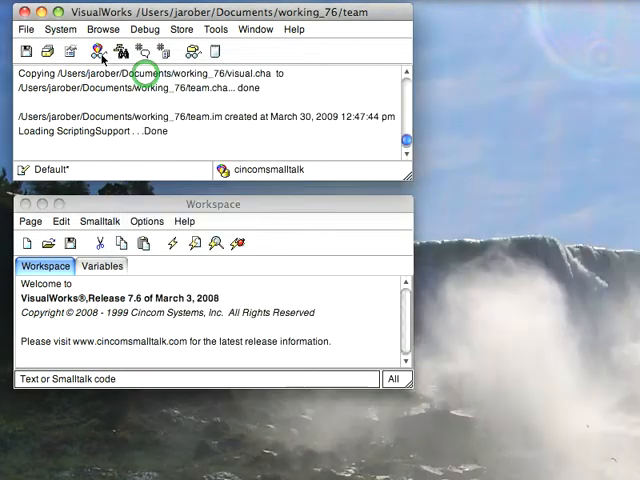
- Save the image as 'scripter' and exit VisualWorks
click(24, 28)
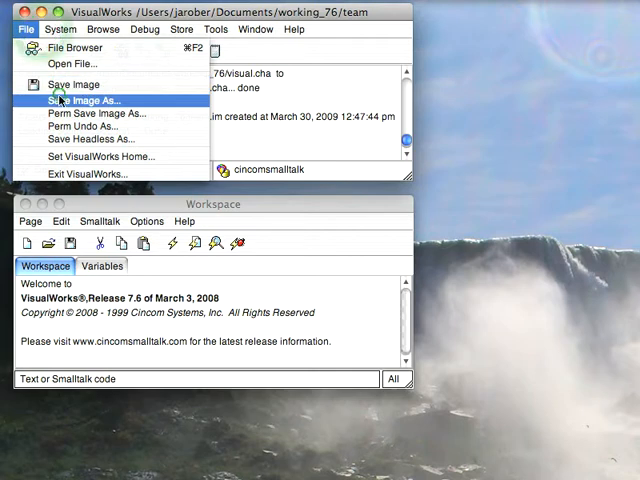
click(80, 100)
text(scripter)
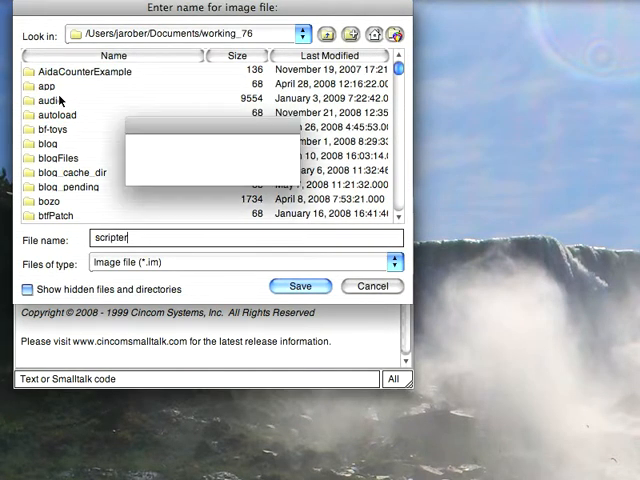
click(300, 286)
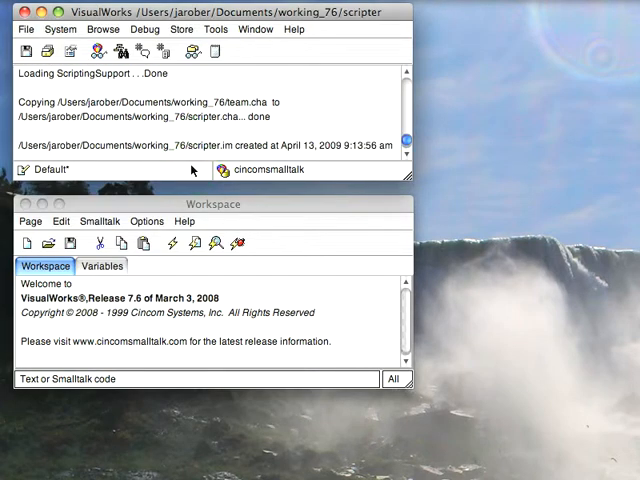
click(20, 28)
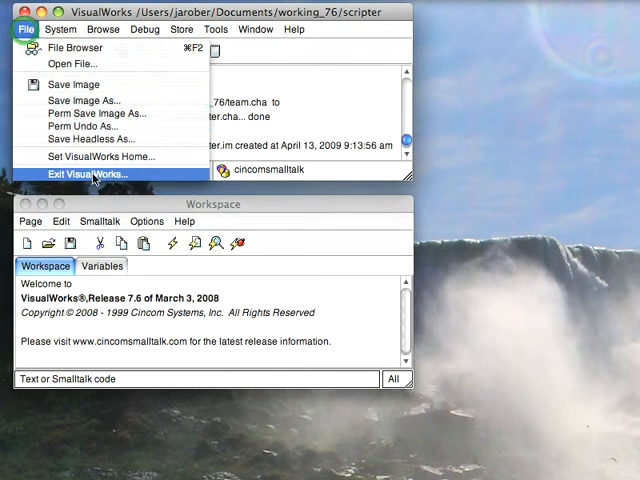
click(90, 176)
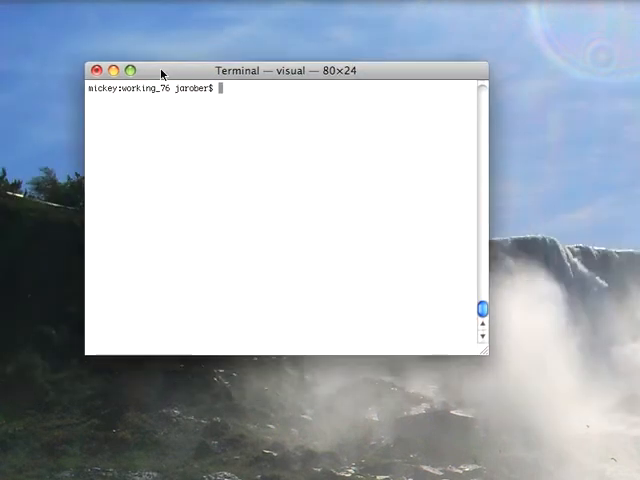
- Make scripter.im executable with chmod 755 and list its permissions with ls -l
text(chmod)
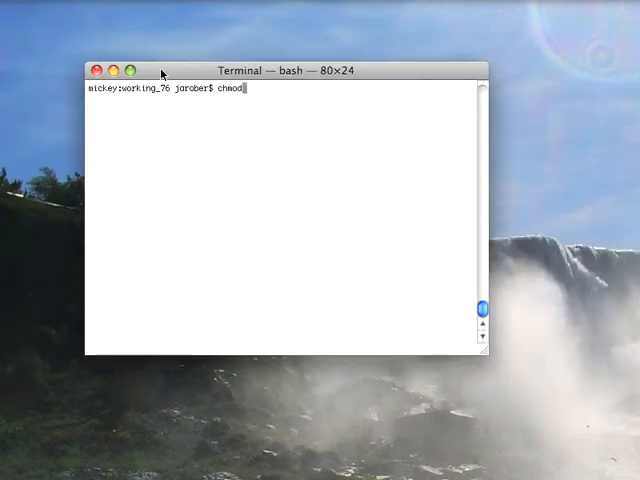
text(755)
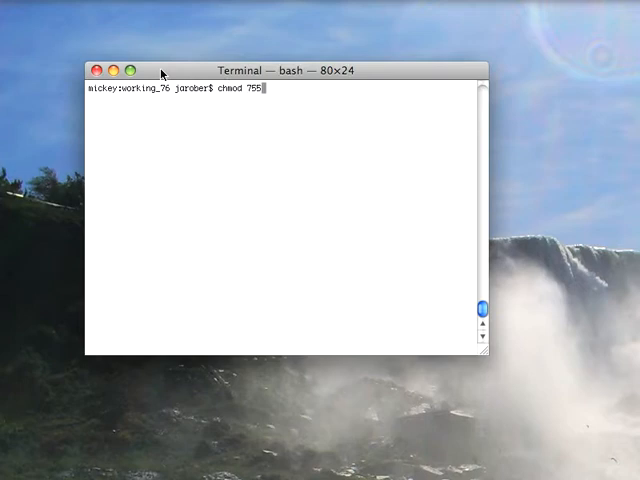
text(scripter.im)
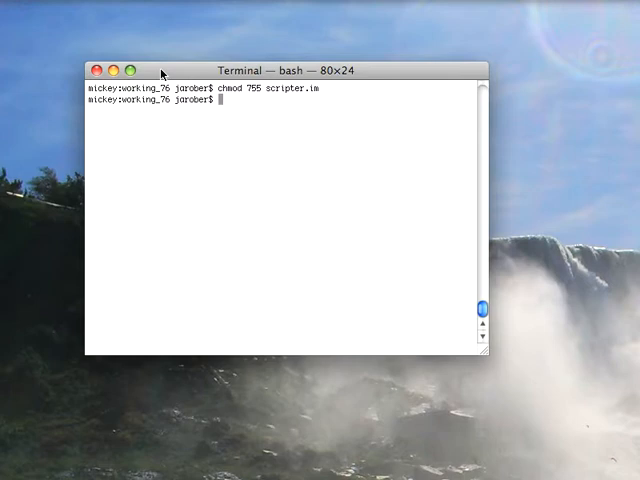
text(ls -l scripter.im)
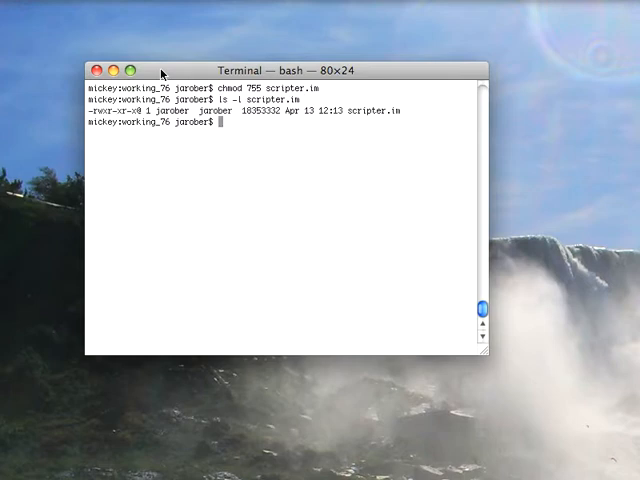
- Dump the readable strings embedded in scripter.im
text(strings)
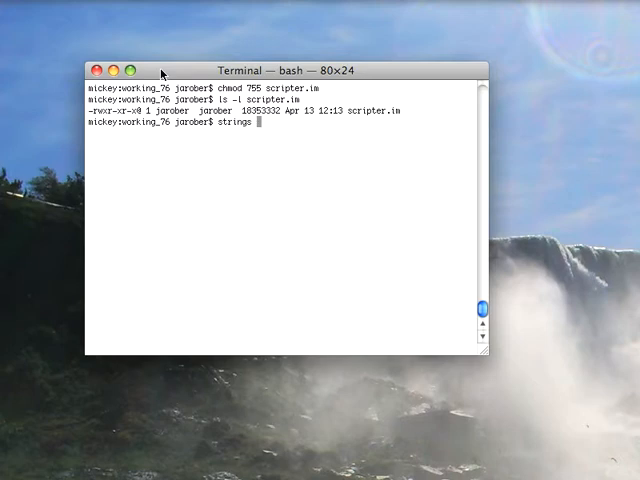
text(scripter.im)
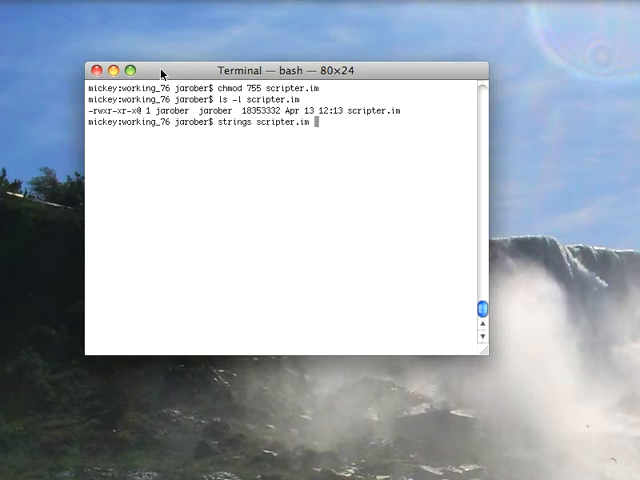
key(Return)
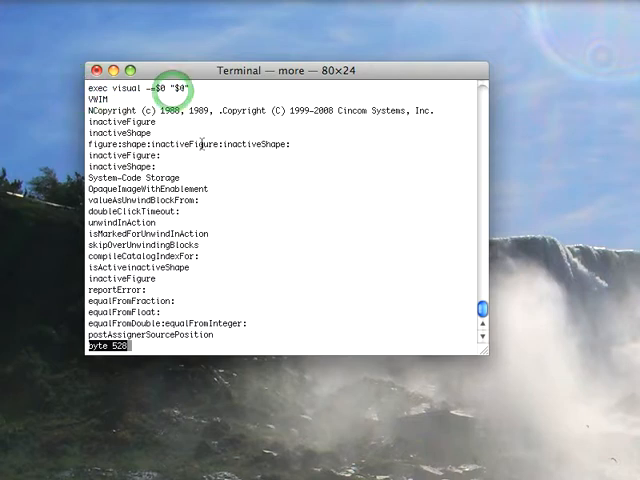
- Display the shell's search PATH with echo $PATH
text(echo $PATH)
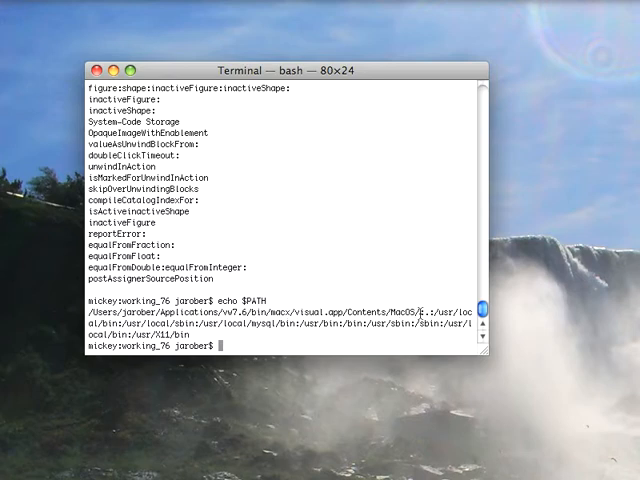
- Run ./scripter.im -nogui -evaluate "2+2" to compute the result headless
text(./scripter.im -nogui)
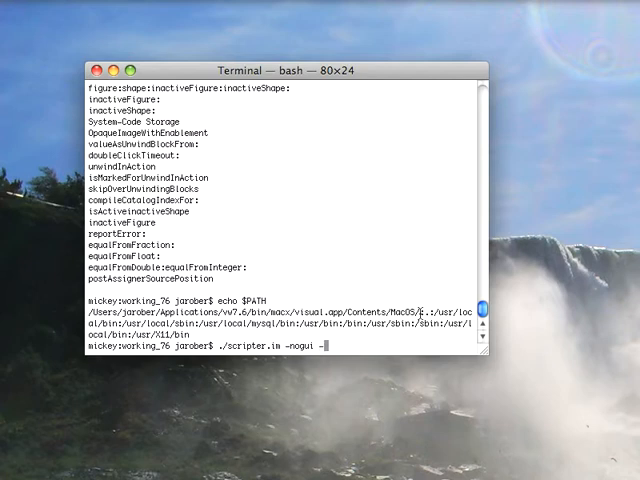
text(-evaluate)
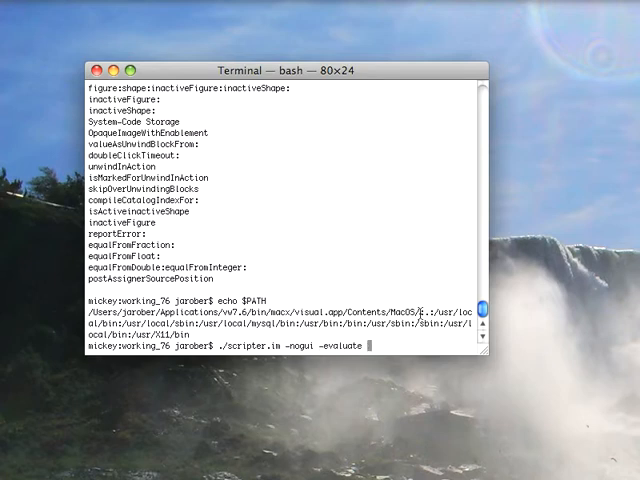
text("2+)
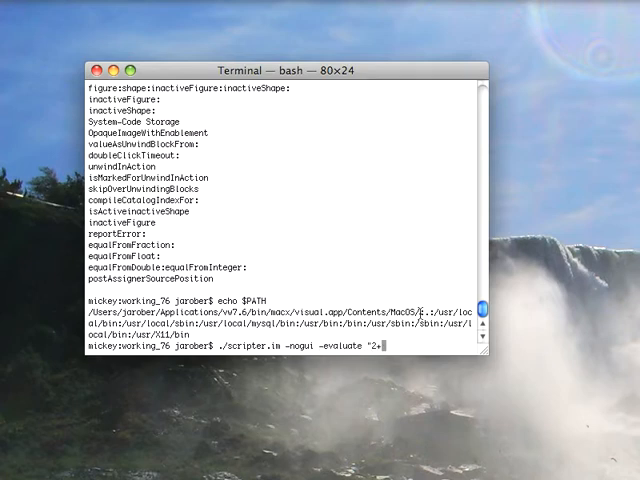
key(Return)
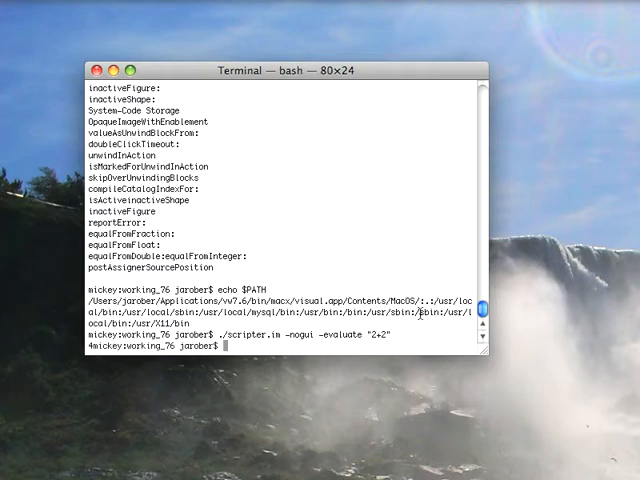